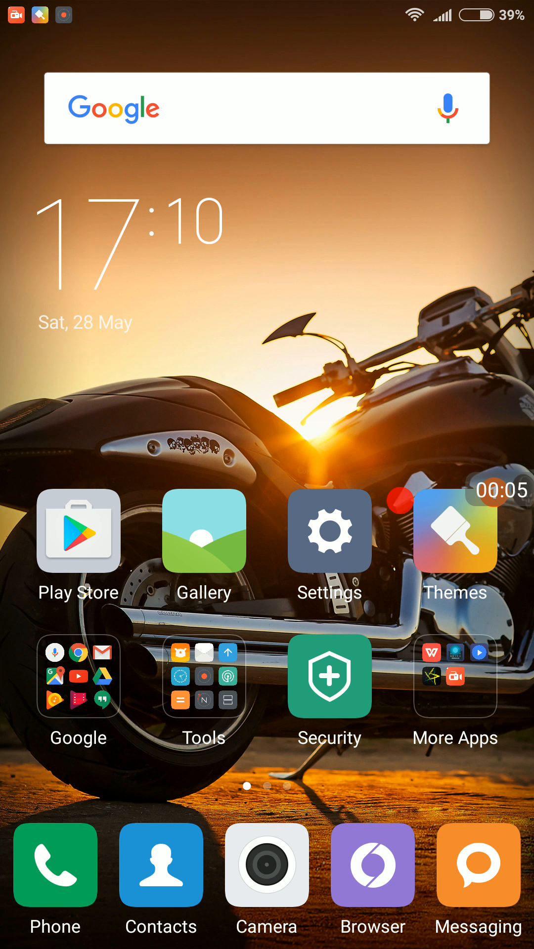
# - Briefly browse the phone Settings list, then return to the home screen
pyautogui.hscroll(-3)
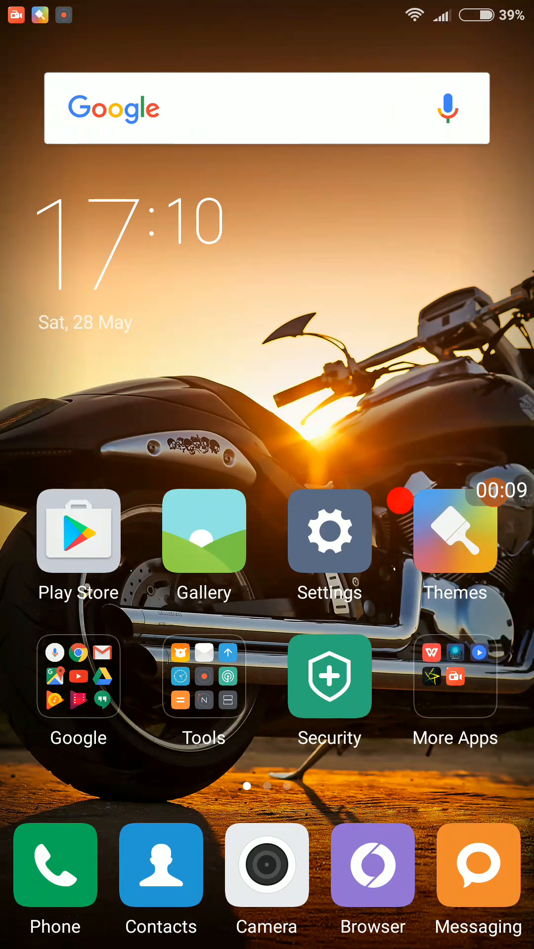
pyautogui.click(329, 532)
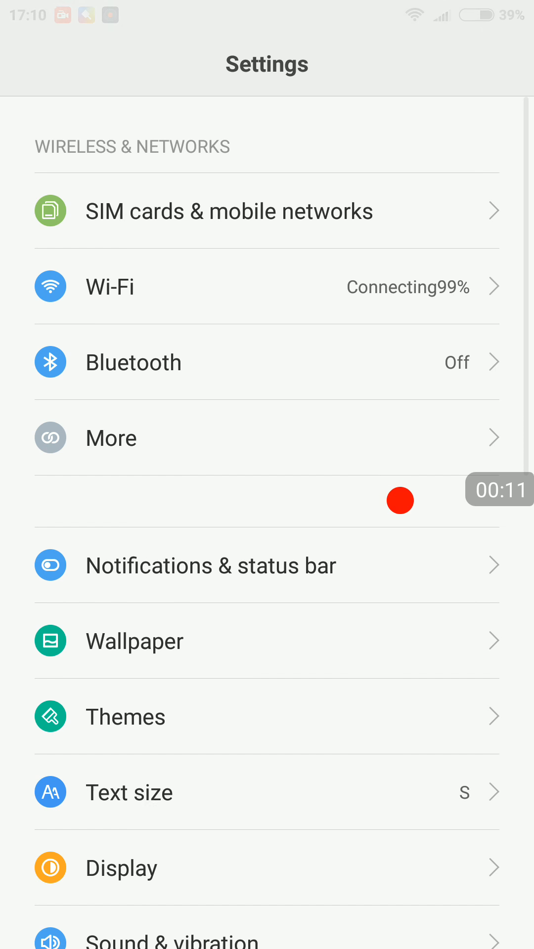
pyautogui.scroll(-3)
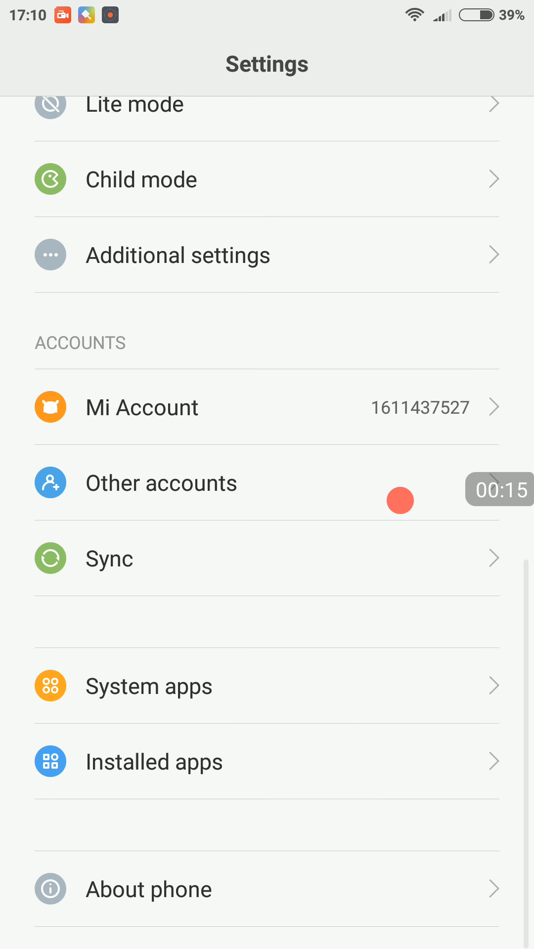
pyautogui.scroll(-3)
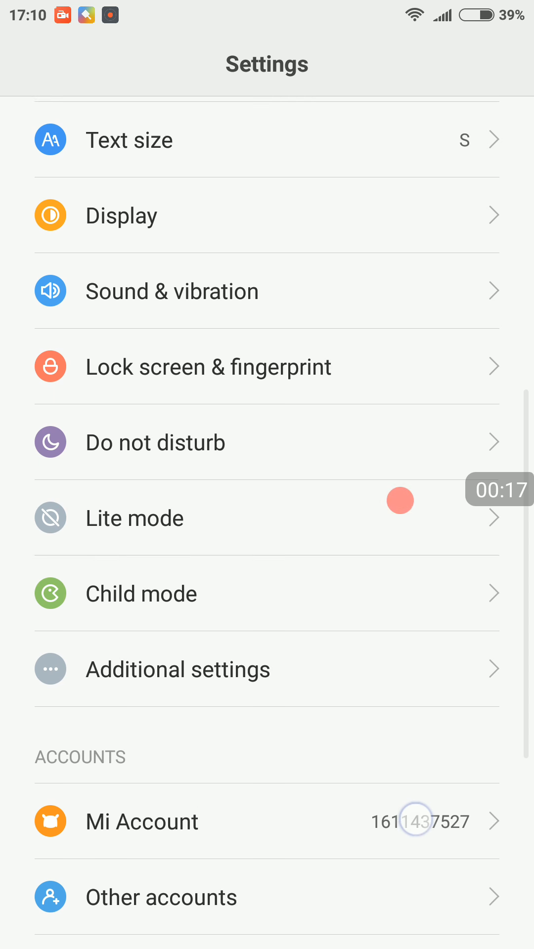
pyautogui.press('HOME')
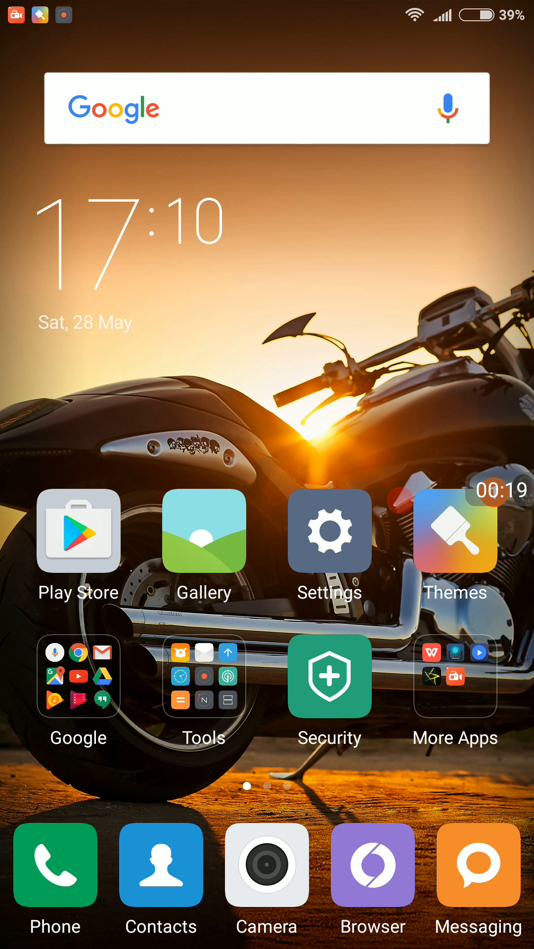
# - Swipe across to the home page holding the DiscoMark icon
pyautogui.hscroll(-3)
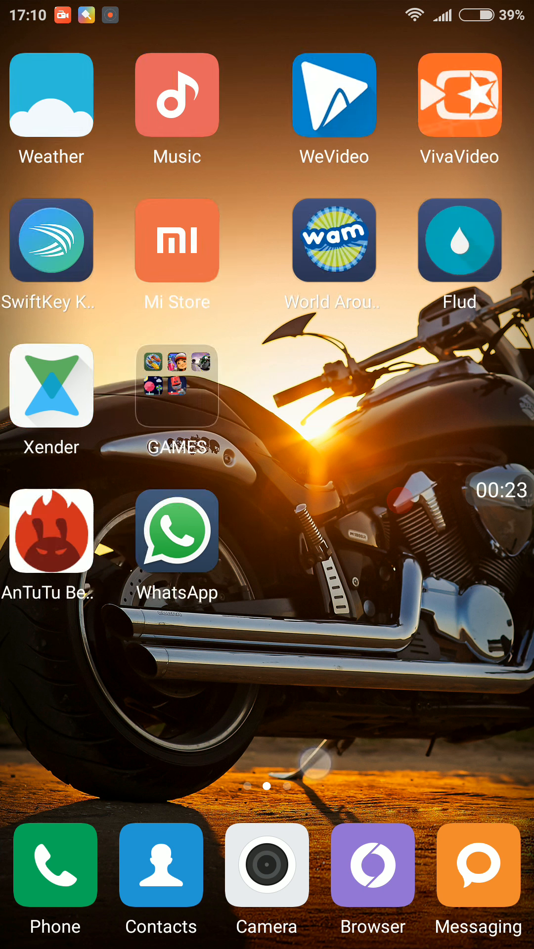
pyautogui.hscroll(-3)
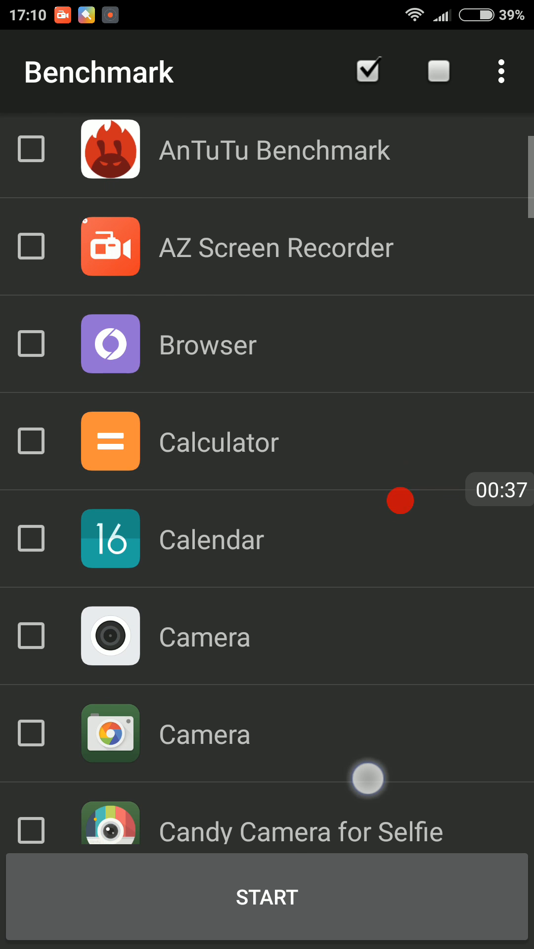
pyautogui.scroll(-3)
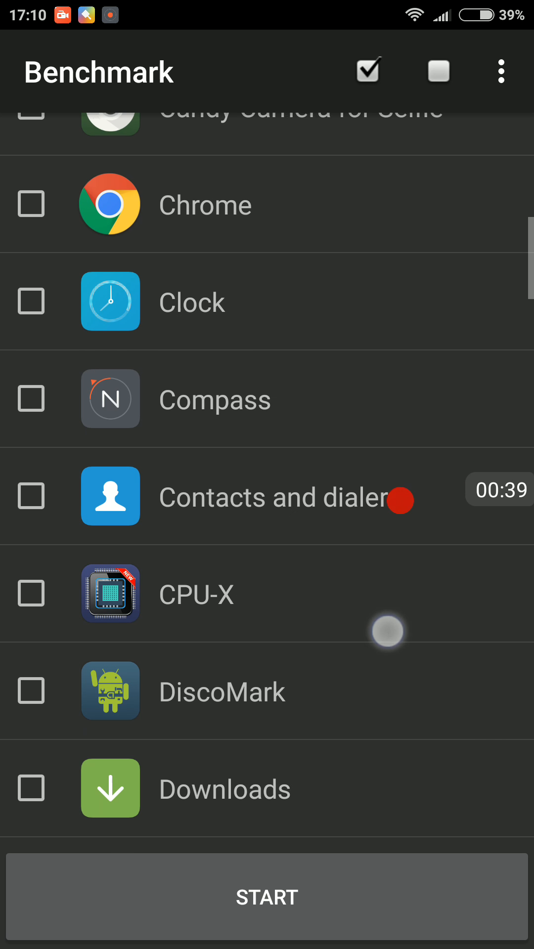
pyautogui.scroll(-3)
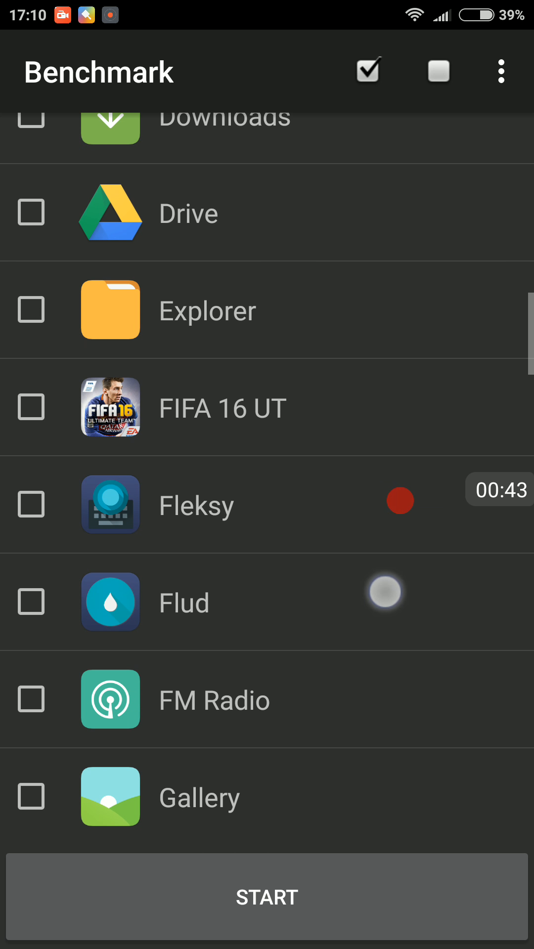
pyautogui.scroll(-3)
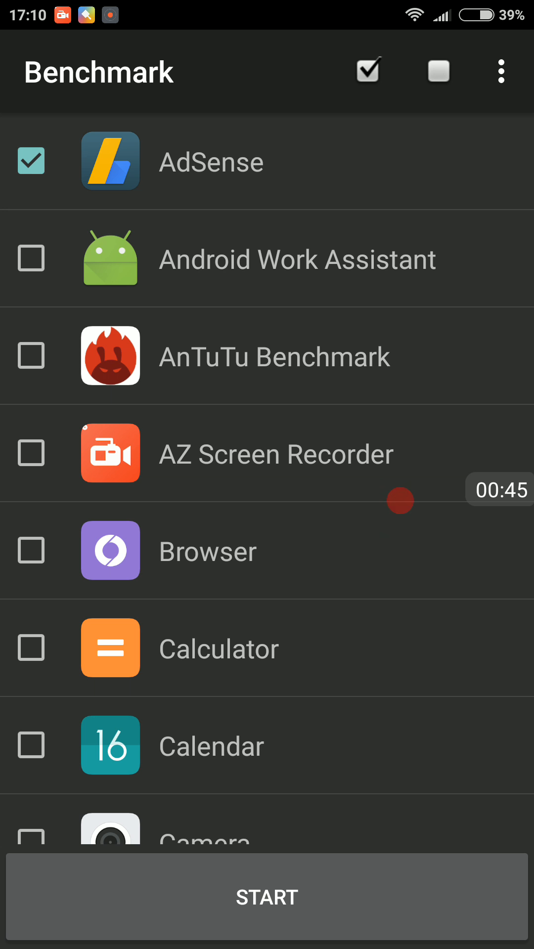
pyautogui.click(32, 357)
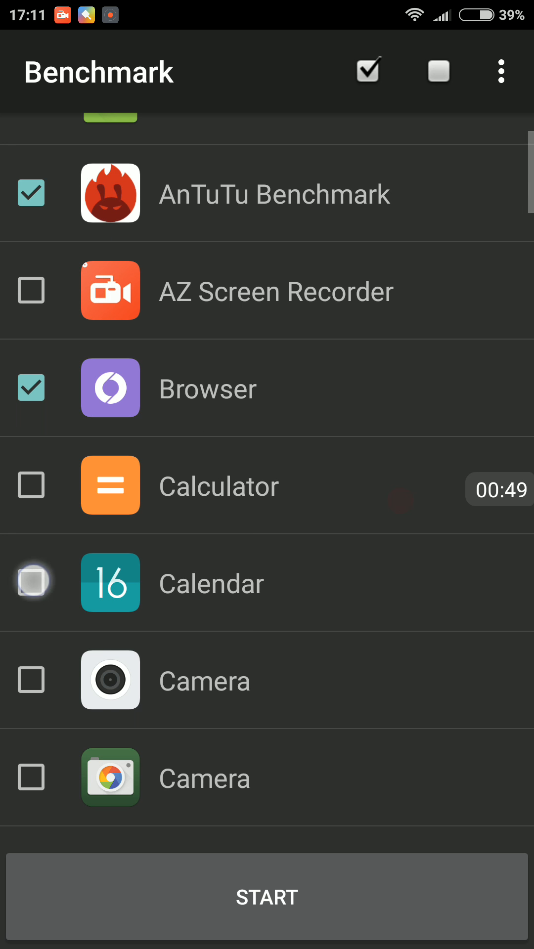
pyautogui.scroll(-3)
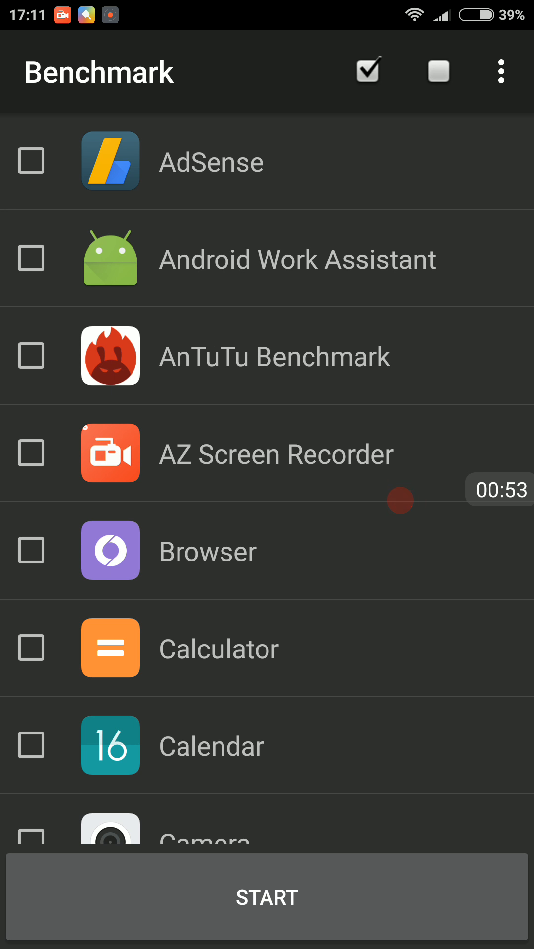
pyautogui.scroll(-3)
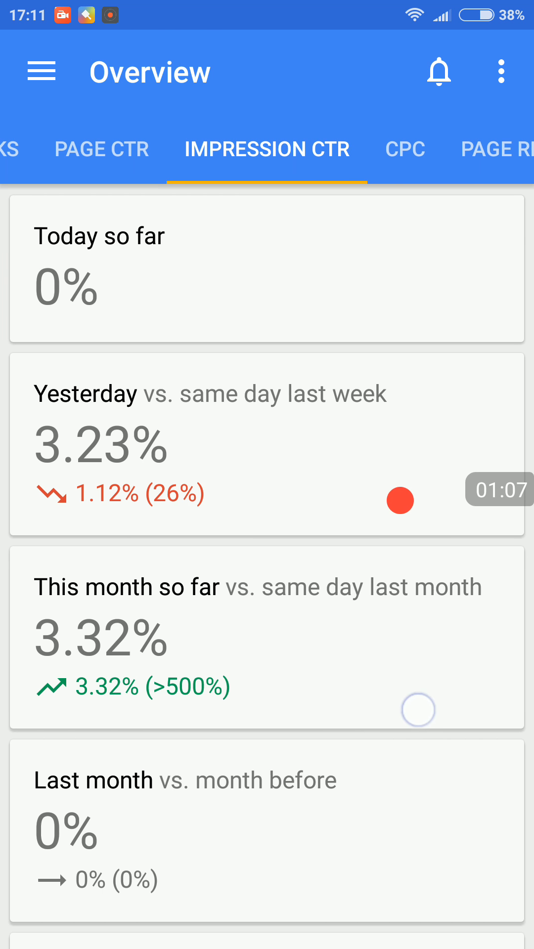
# - Compare the Impression RPM and Page RPM figures on the Overview cards
pyautogui.hscroll(-3)
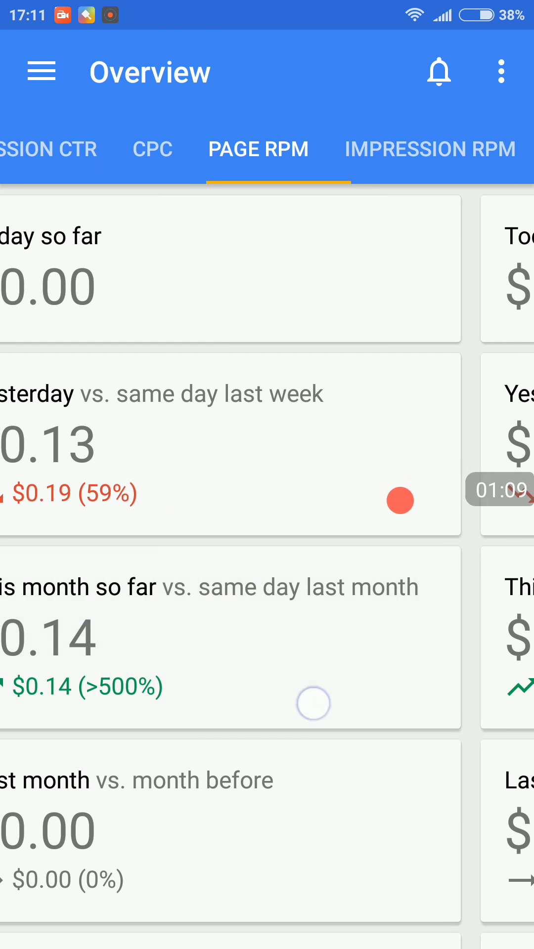
pyautogui.click(429, 150)
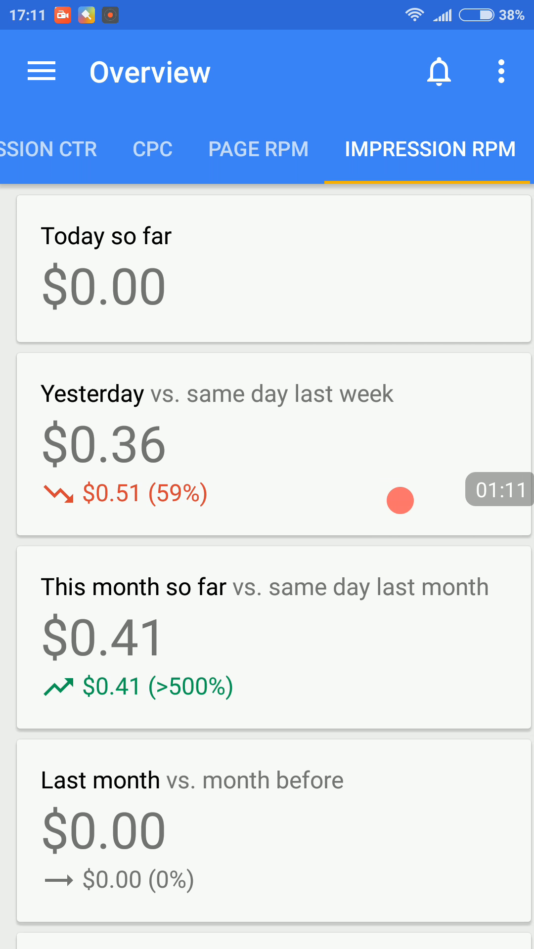
pyautogui.click(258, 149)
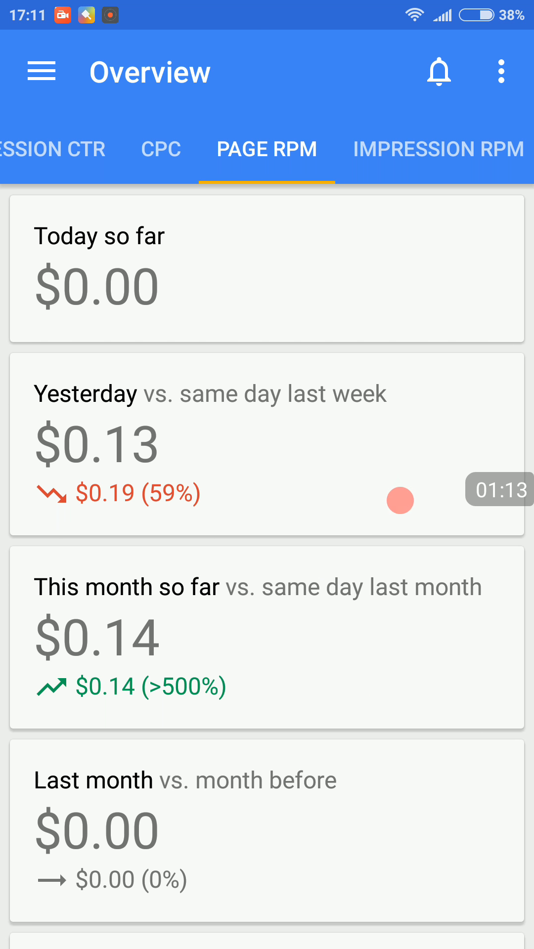
# - View the Ad types Coverage figures, then leave AdSense for the home screen
pyautogui.click(41, 71)
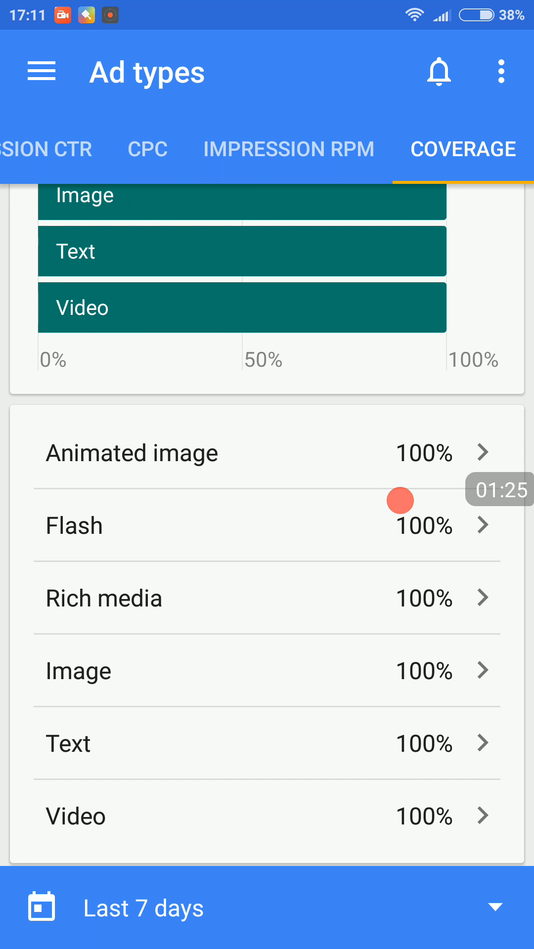
pyautogui.click(130, 453)
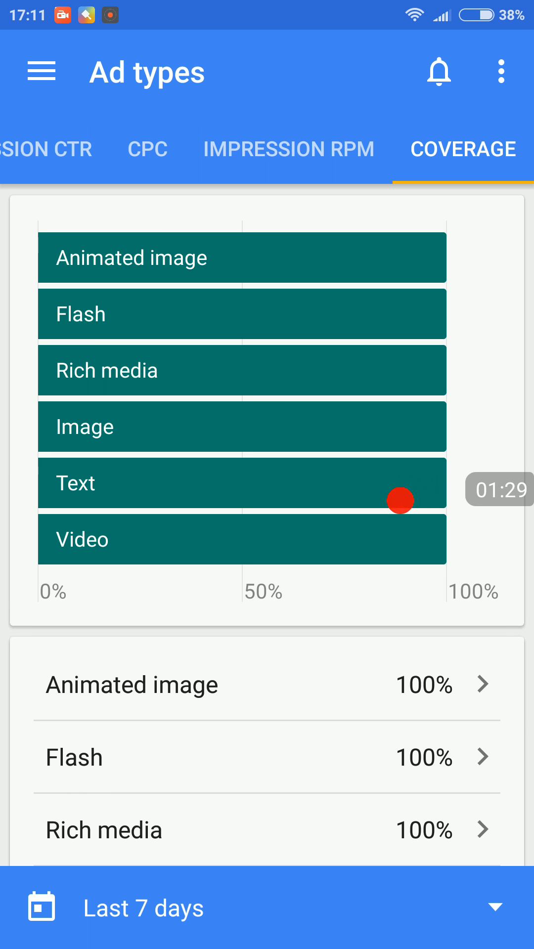
pyautogui.click(41, 71)
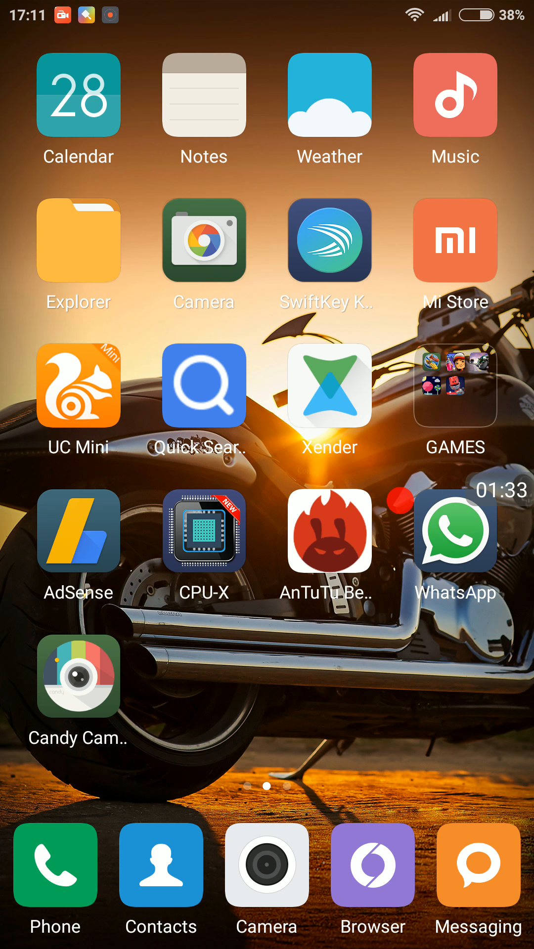
# - Show the More Apps folder with AZ Screen Recorder highlighted inside it
pyautogui.hscroll(-3)
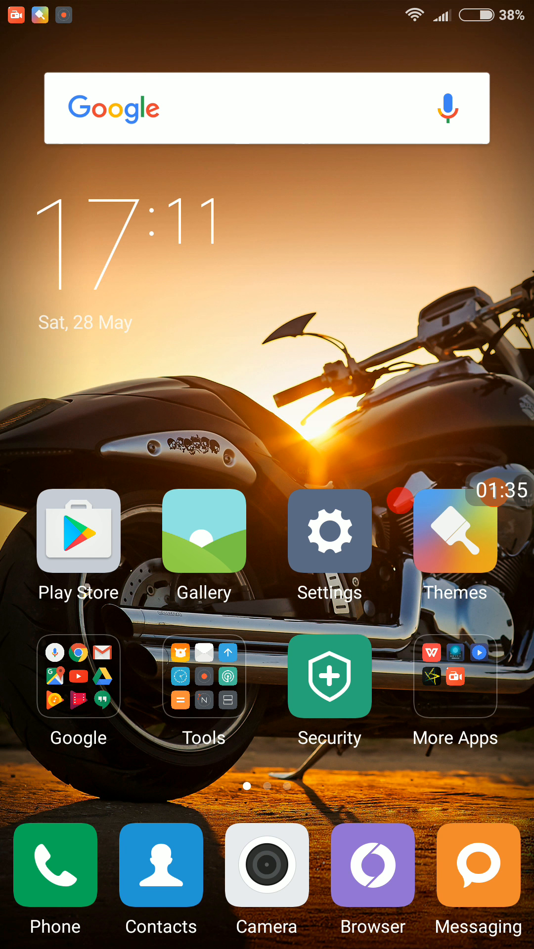
pyautogui.click(455, 676)
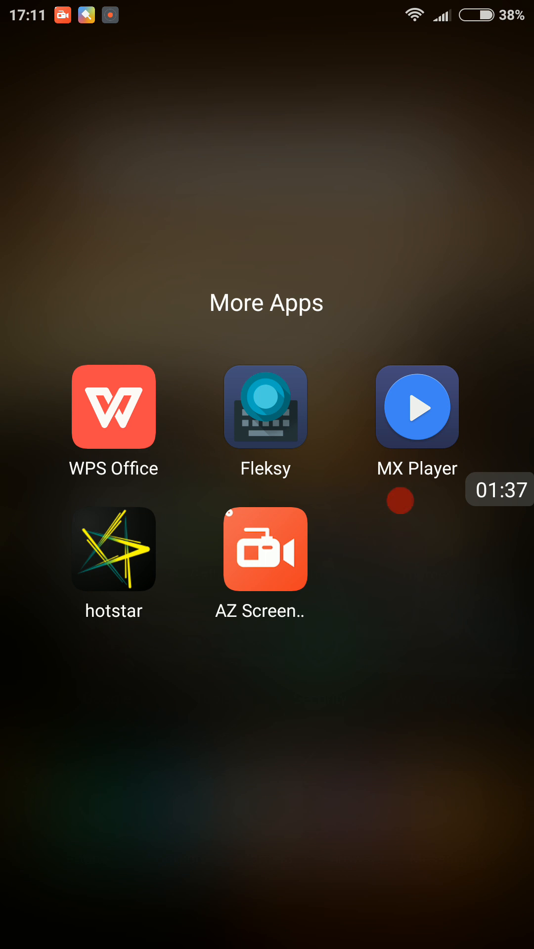
pyautogui.click(276, 672)
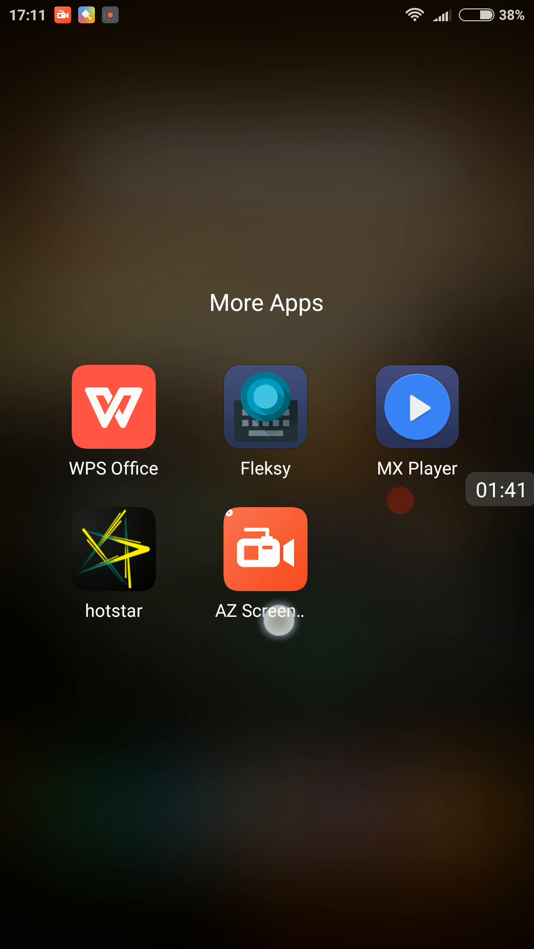
pyautogui.moveTo(357, 720)
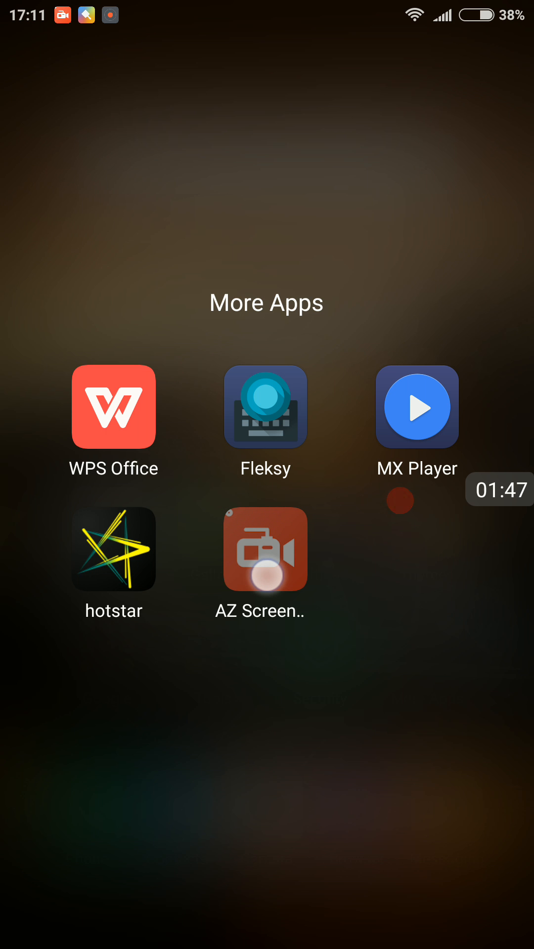
pyautogui.moveTo(263, 548); pyautogui.dragTo(305, 534)
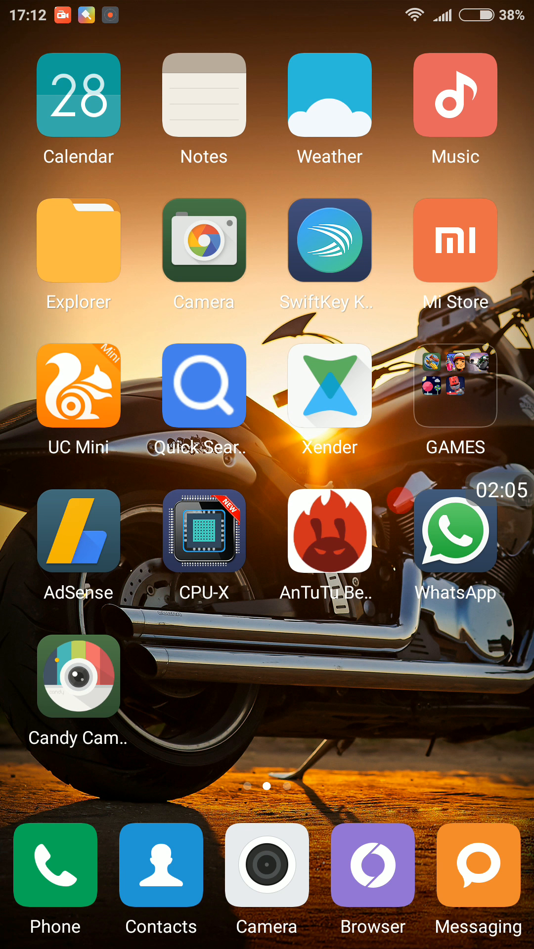
# - Reach the third home page and launch VivaVideo to its main menu
pyautogui.hscroll(-3)
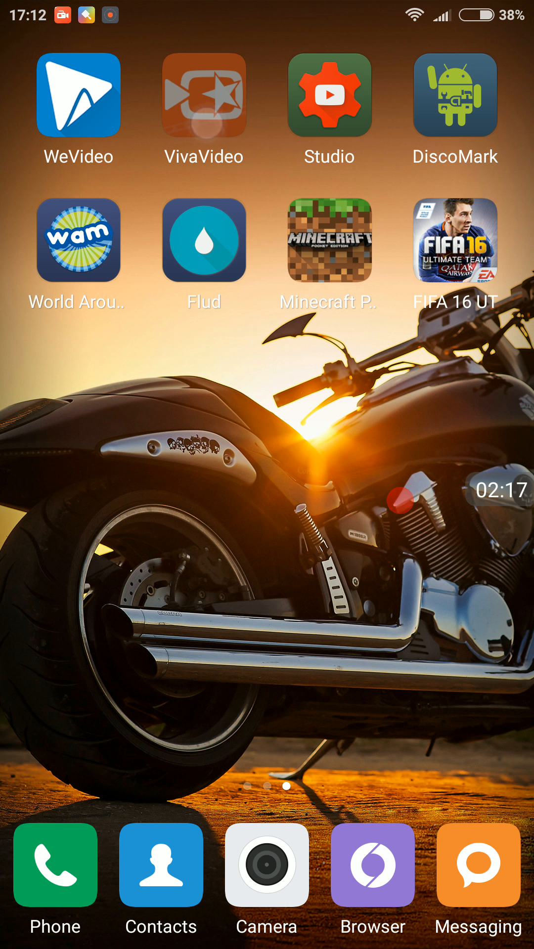
pyautogui.click(204, 95)
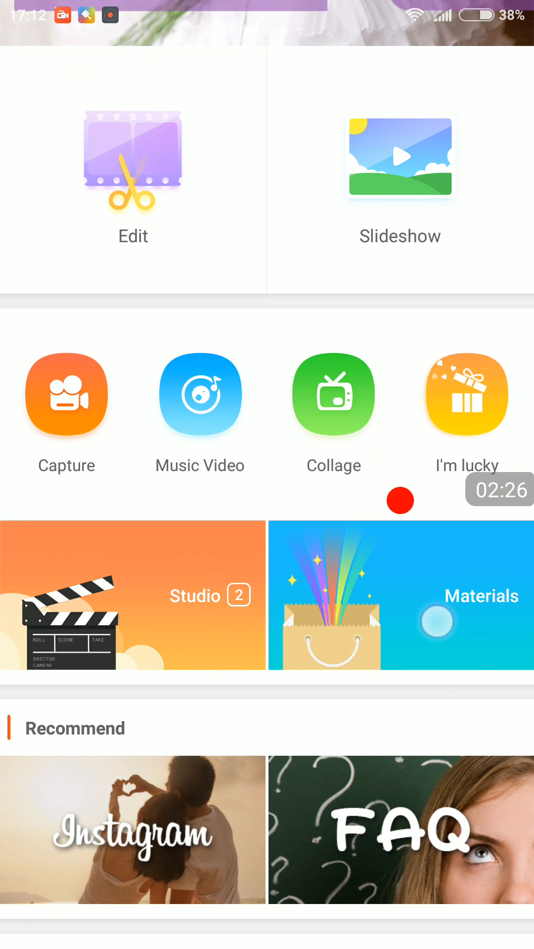
# - Scroll VivaVideo's home feed down to Get Inspired, Magic FX and VivaVideo Picks
pyautogui.scroll(-3)
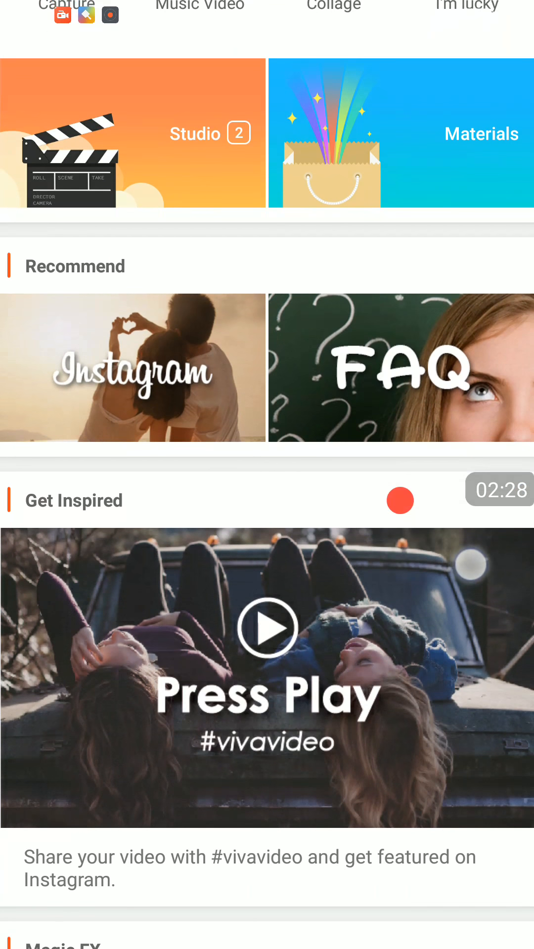
pyautogui.scroll(-3)
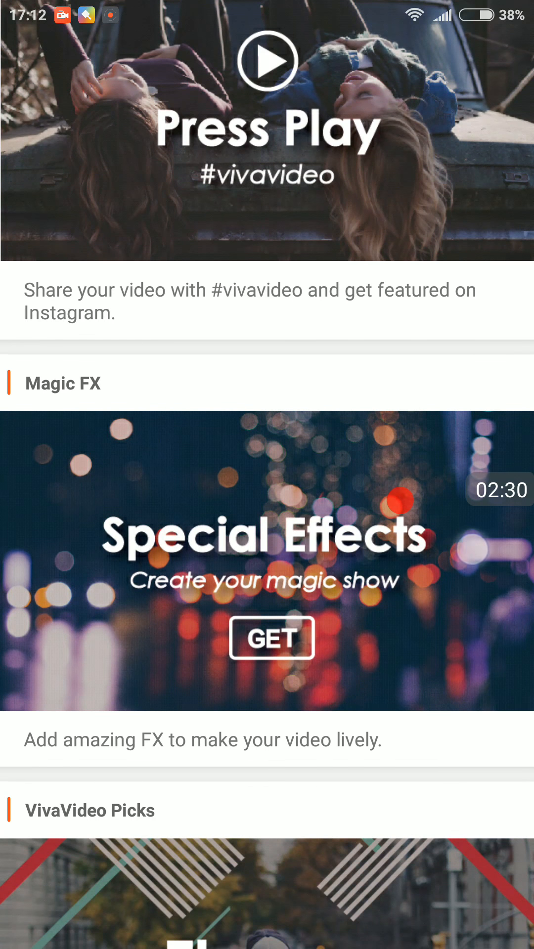
pyautogui.scroll(-3)
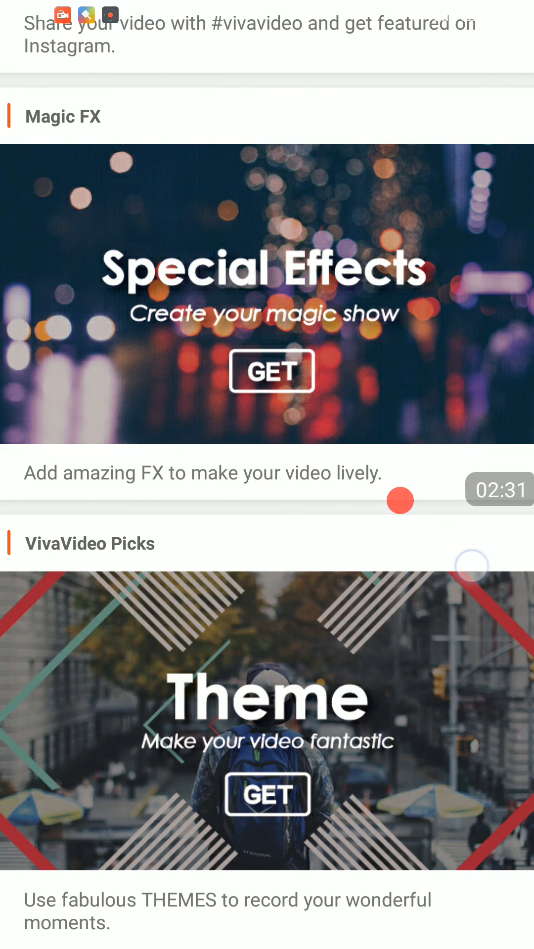